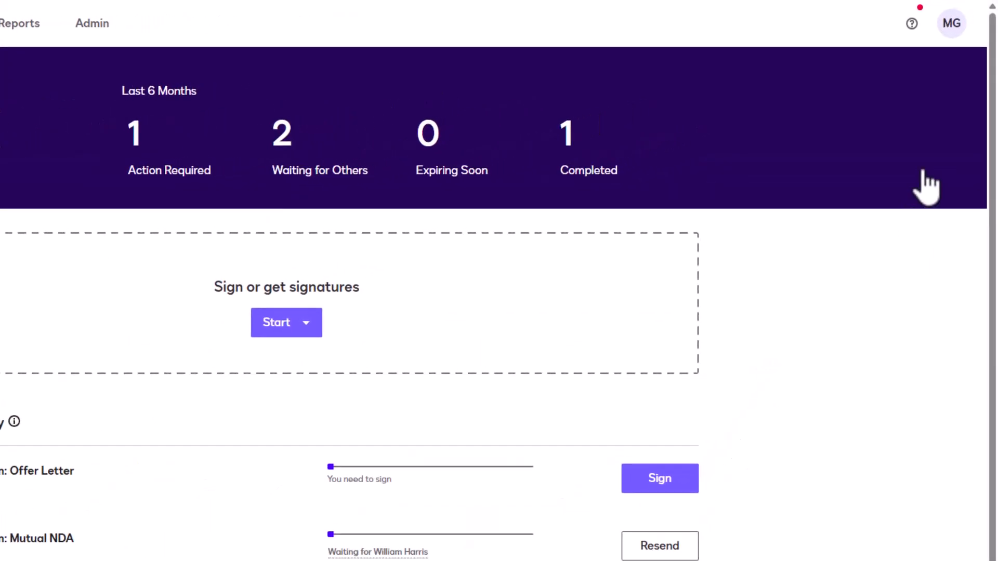
Reach My Preferences from the profile avatar's account menu
{"action": "left_click", "coordinate": [951, 24]}
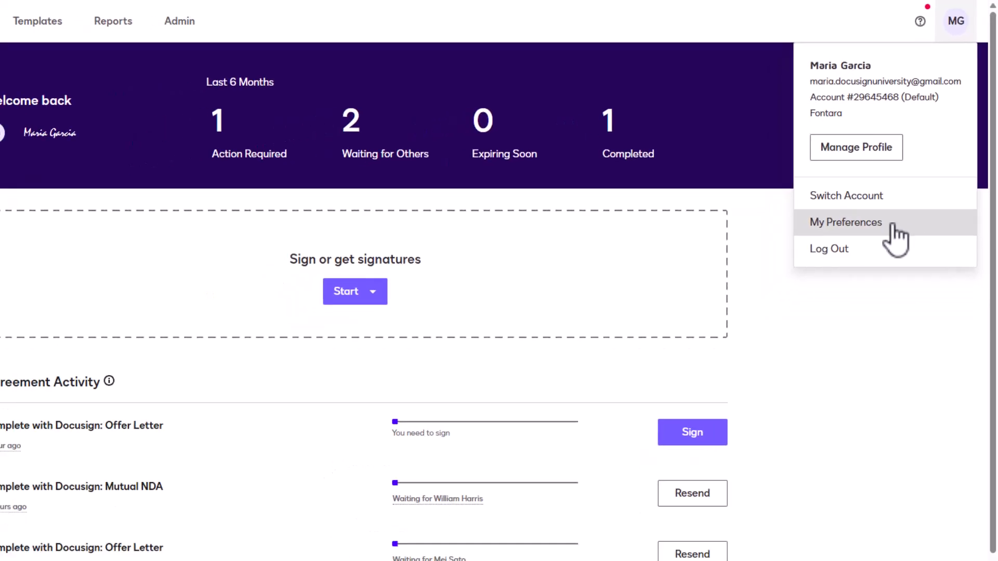
{"action": "left_click", "coordinate": [845, 222]}
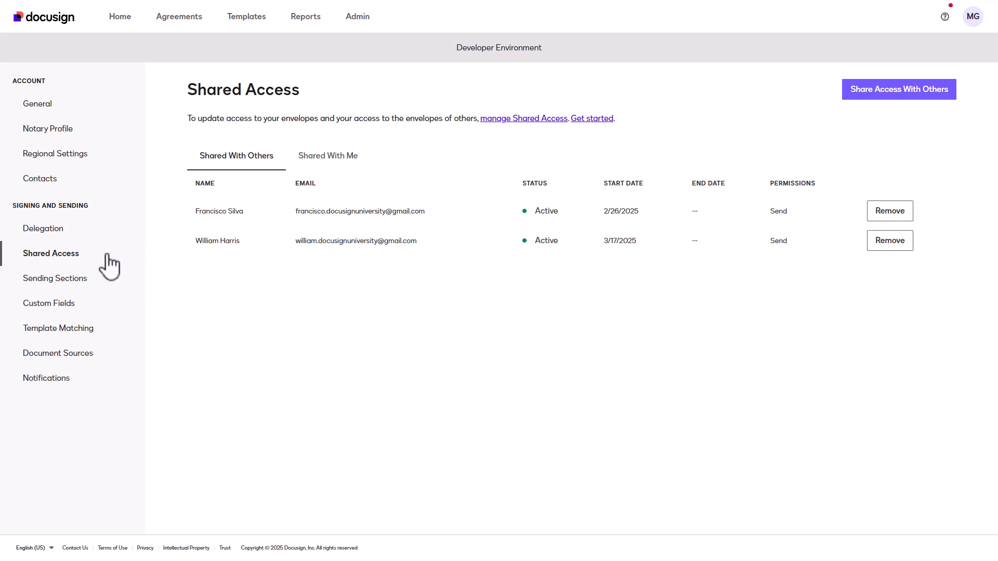
Review the Shared With Me and Shared With Others lists, then begin sharing access with others
{"action": "left_click", "coordinate": [236, 156]}
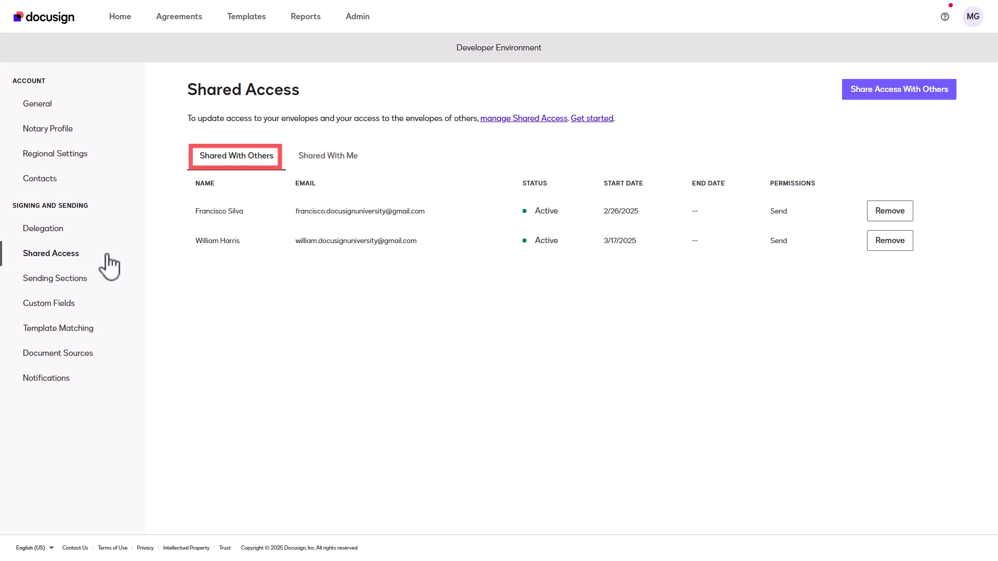
{"action": "left_click", "coordinate": [328, 156]}
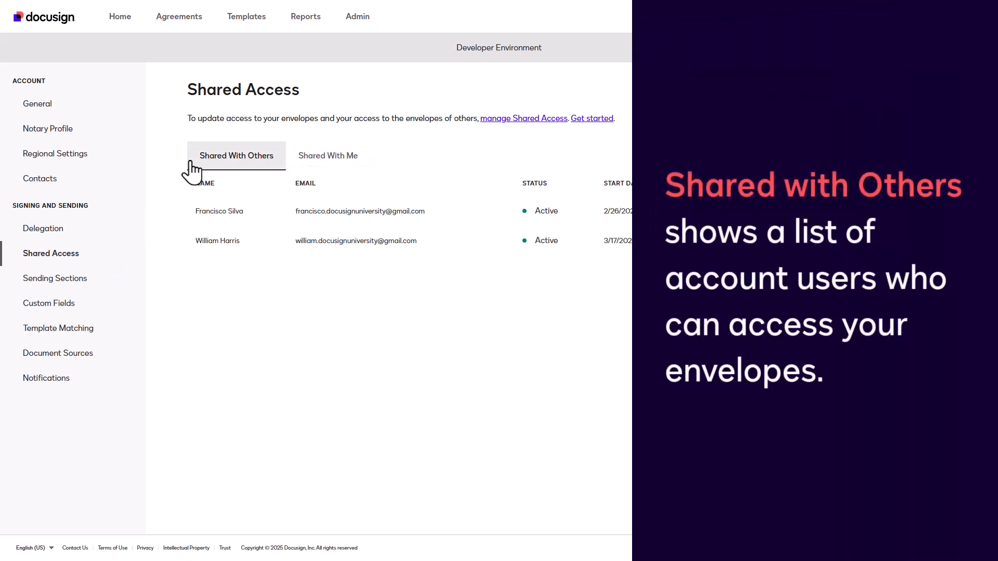
{"action": "mouse_move", "coordinate": [376, 175]}
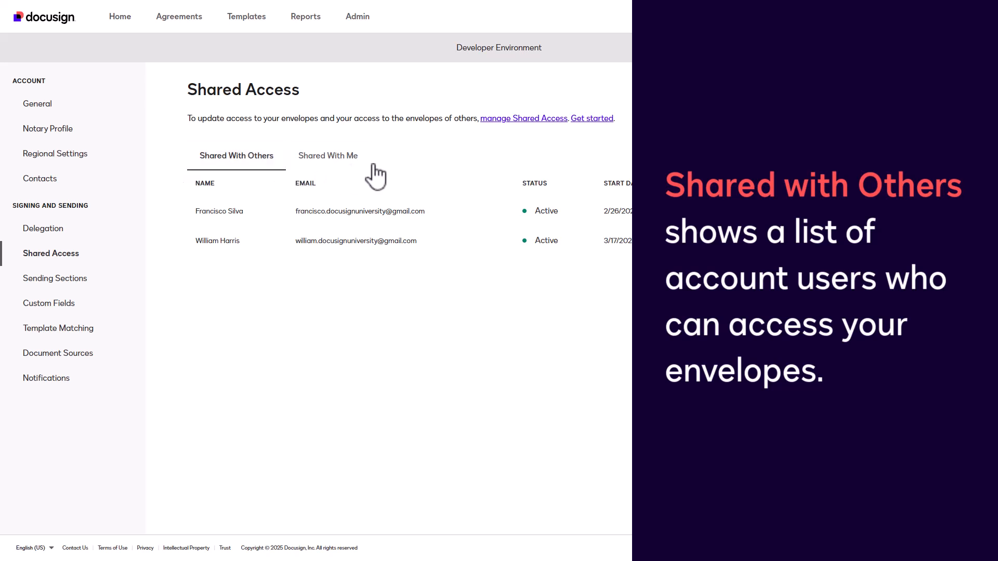
{"action": "left_click", "coordinate": [327, 155]}
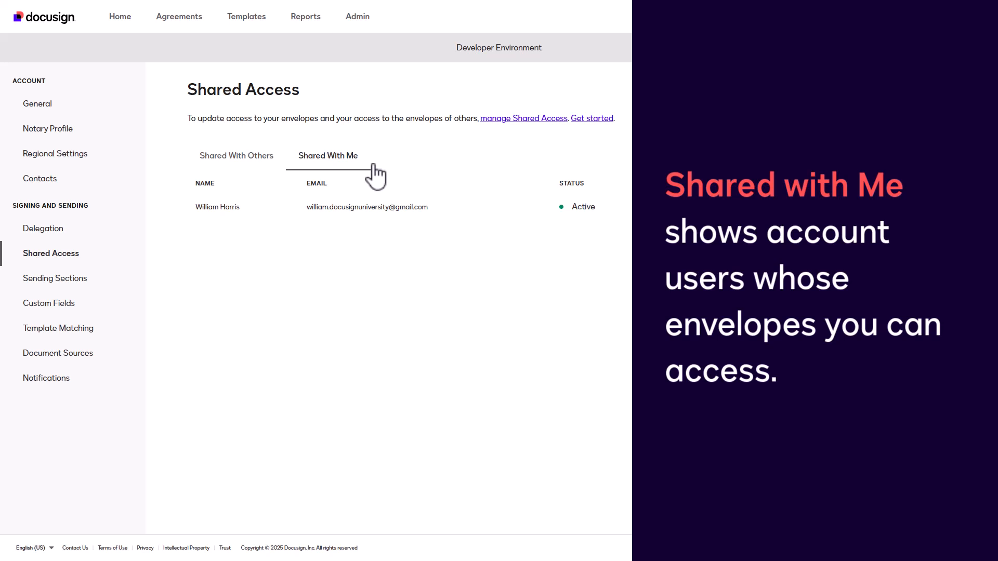
{"action": "left_click", "coordinate": [236, 155]}
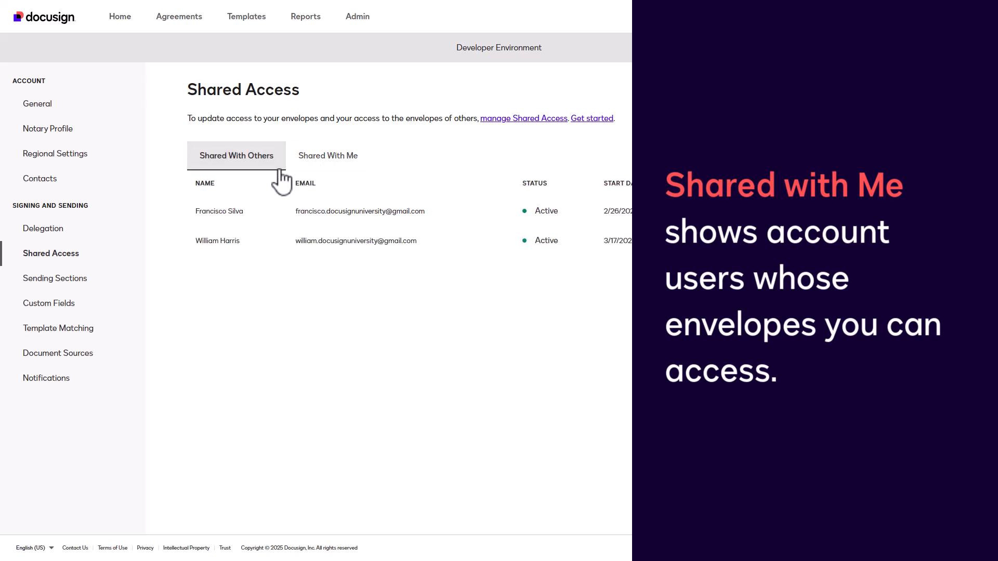
{"action": "left_click", "coordinate": [523, 119]}
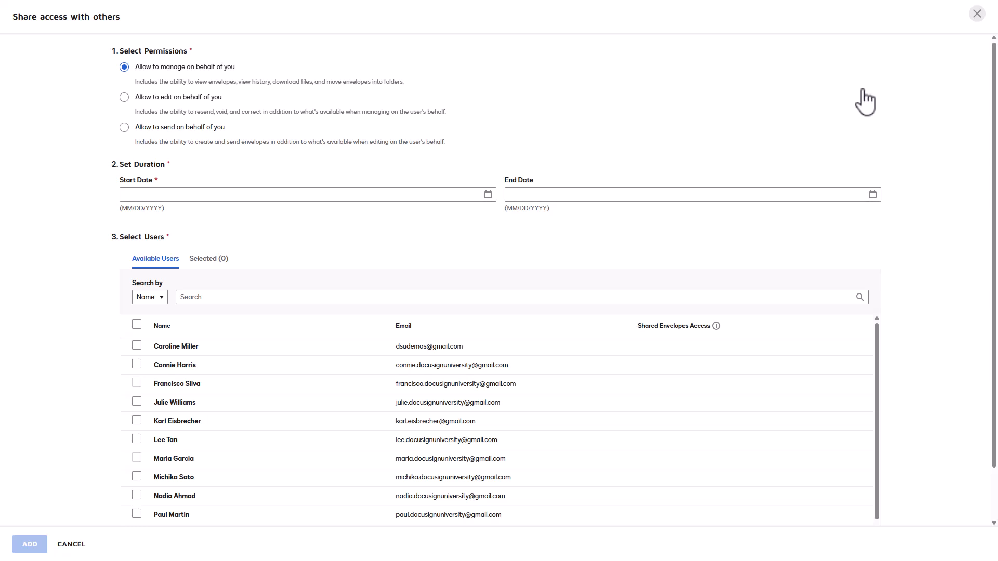
Grant two users Allow-to-send access starting 03/18/2025 and return to the Agreements inbox
{"action": "left_click", "coordinate": [124, 127]}
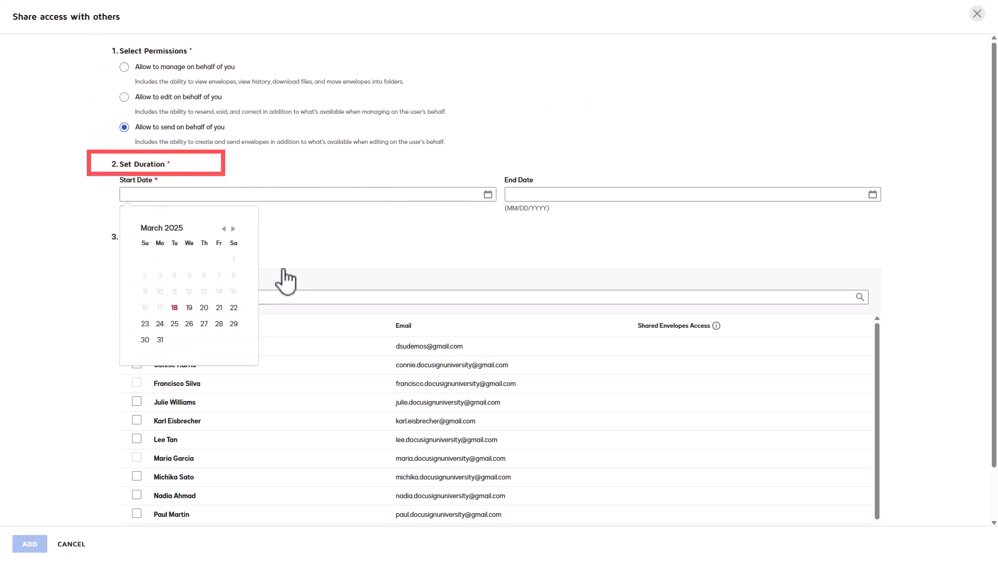
{"action": "left_click", "coordinate": [174, 308]}
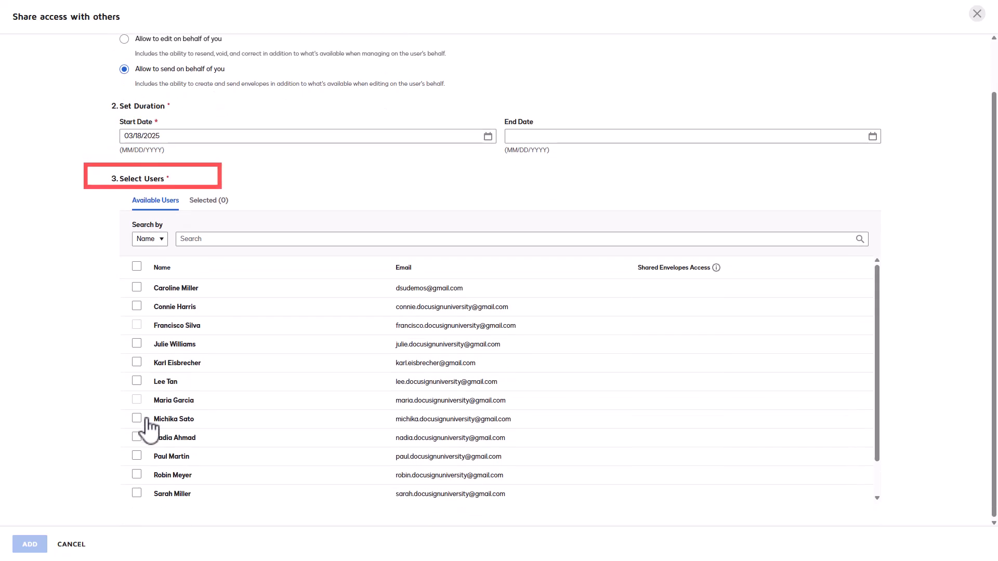
{"action": "left_click", "coordinate": [136, 475]}
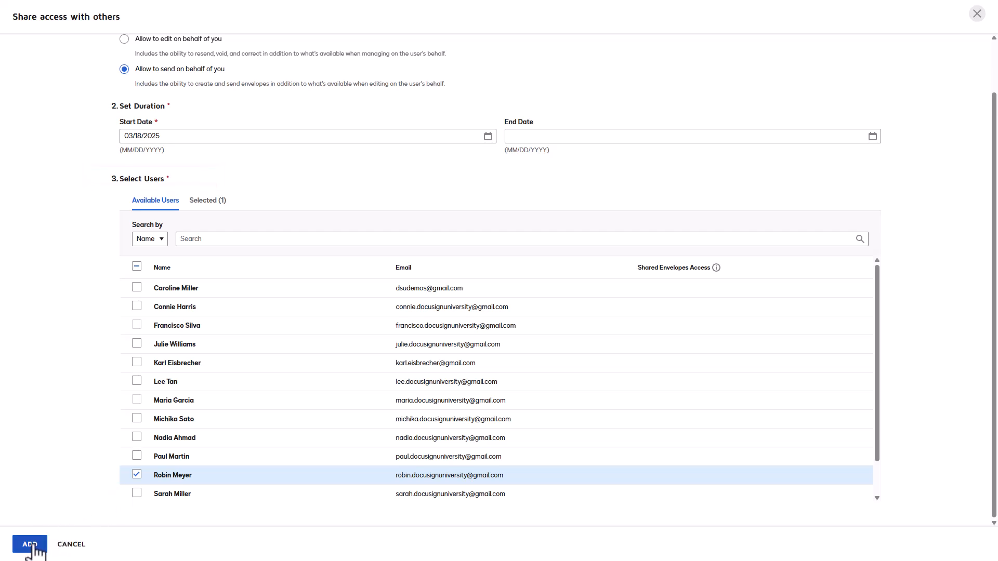
{"action": "left_click", "coordinate": [29, 543]}
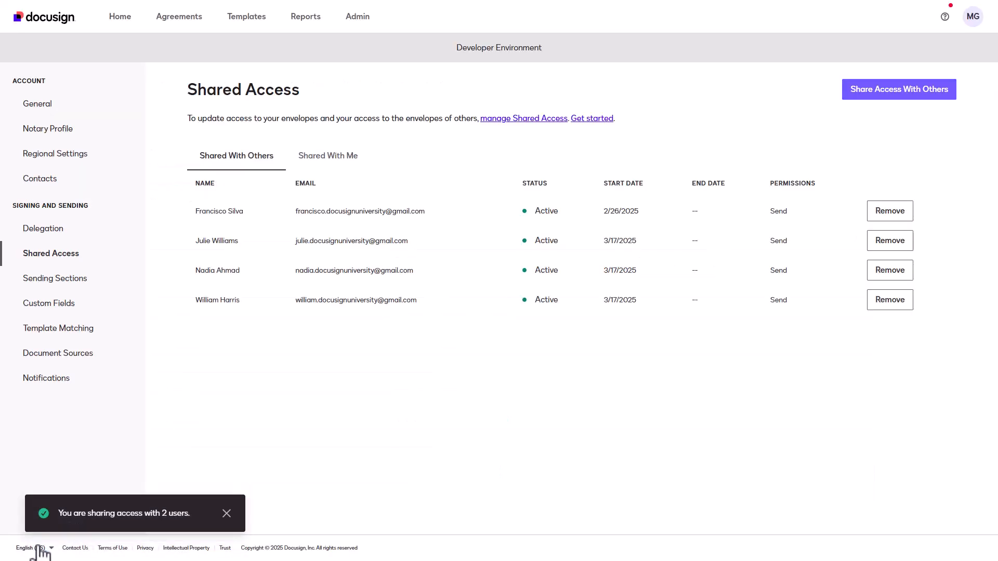
{"action": "left_click", "coordinate": [178, 16]}
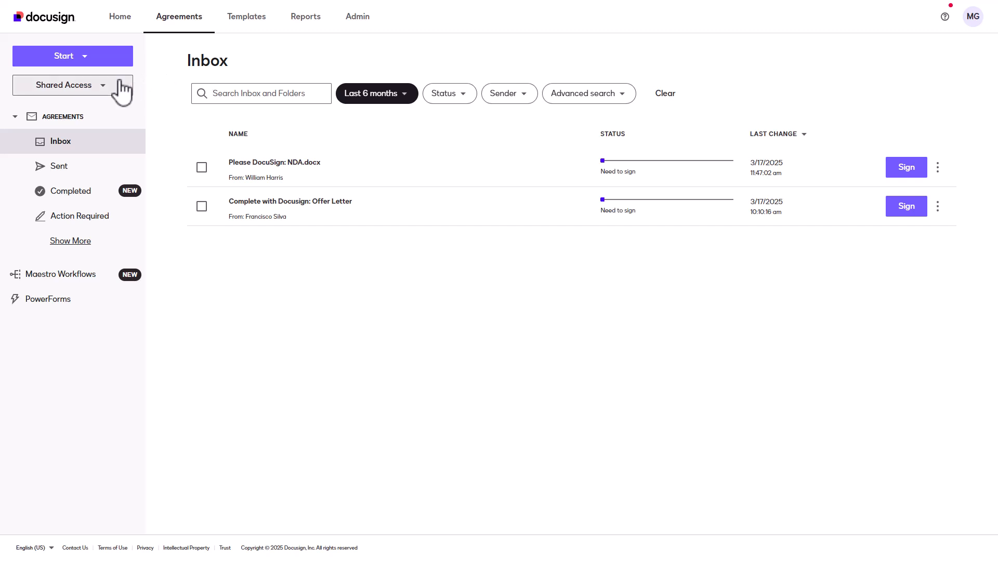
Switch the inbox to the other user's envelopes via the Shared Access dropdown
{"action": "left_click", "coordinate": [63, 84]}
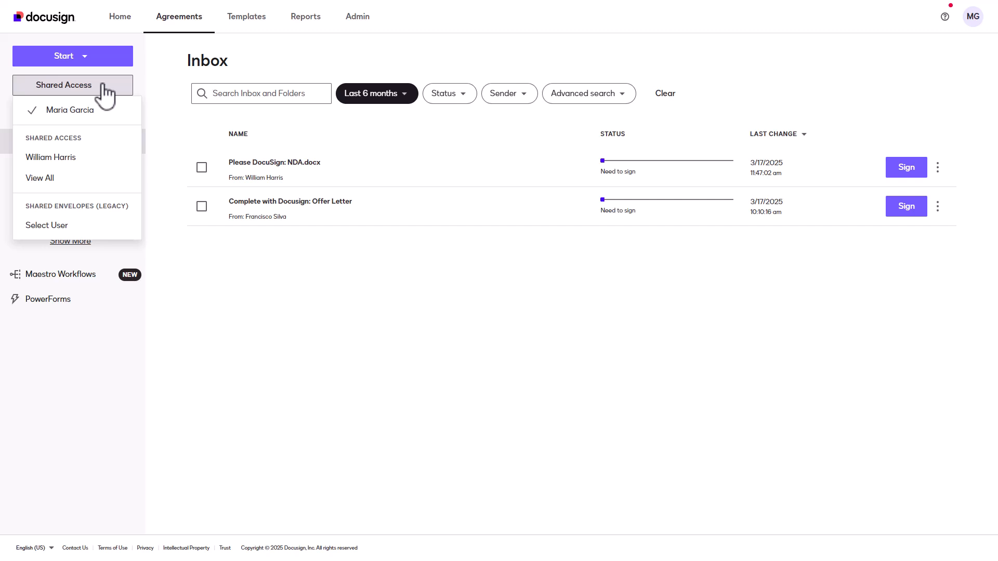
{"action": "mouse_move", "coordinate": [40, 178]}
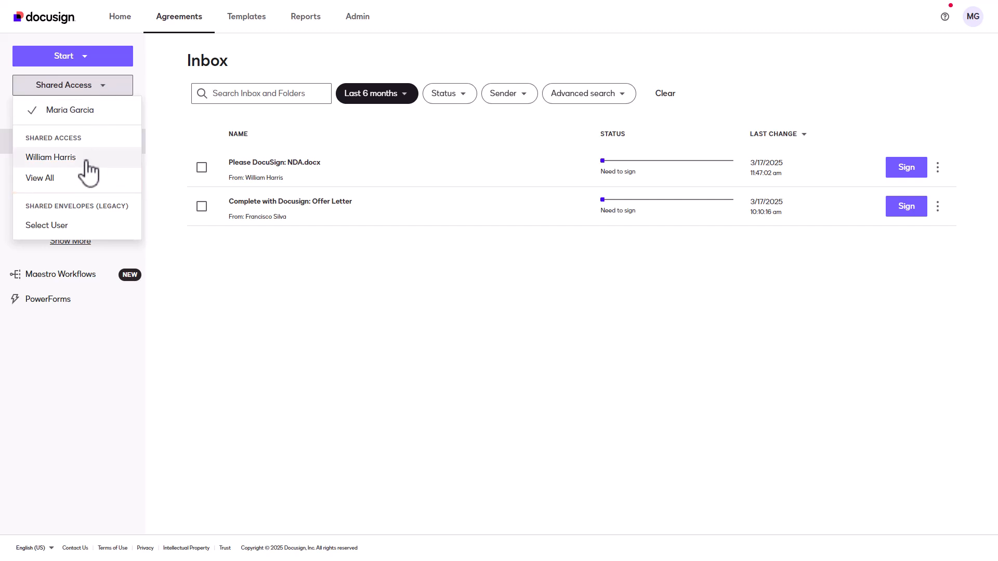
{"action": "left_click", "coordinate": [51, 157]}
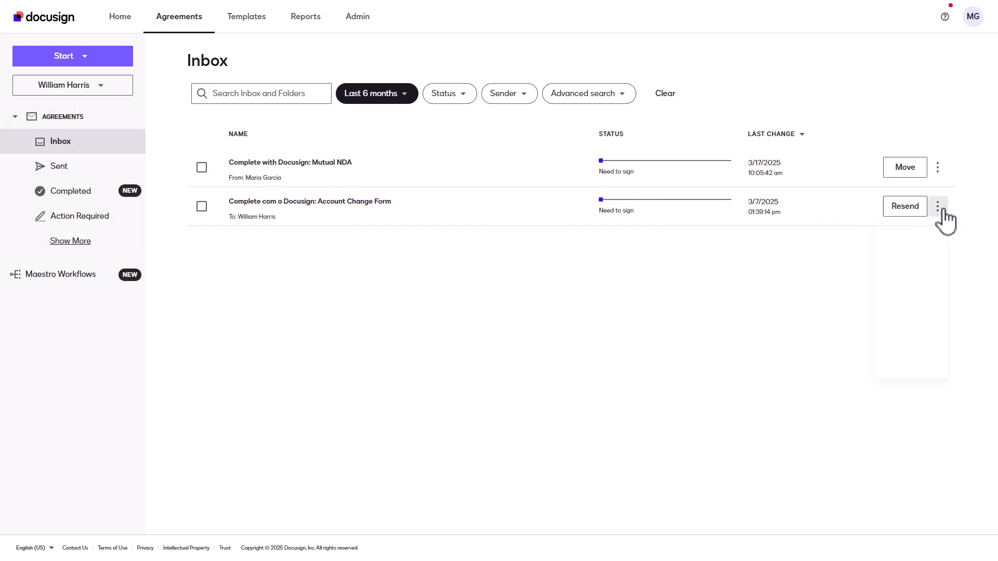
{"action": "left_click", "coordinate": [936, 206]}
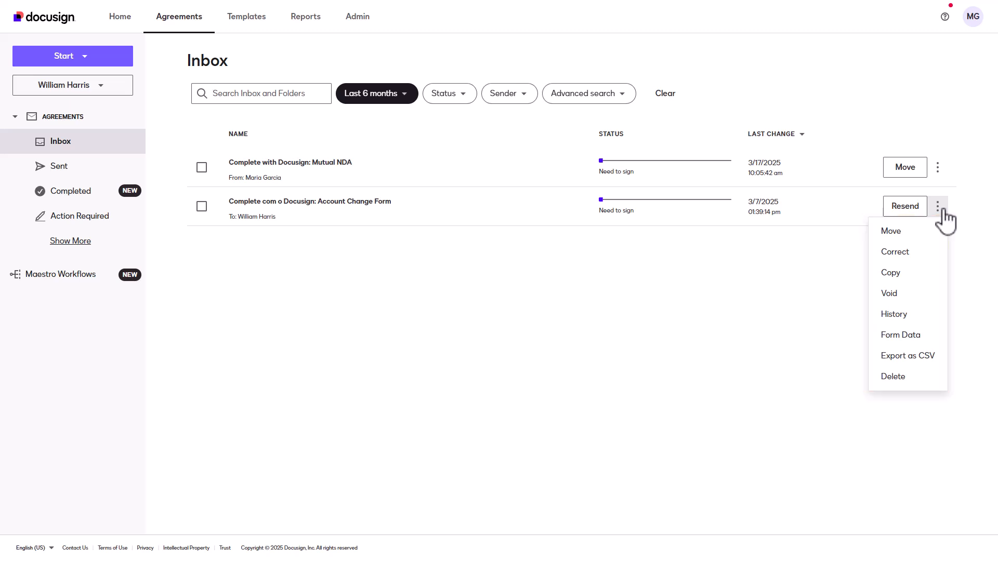
{"action": "left_click", "coordinate": [894, 314]}
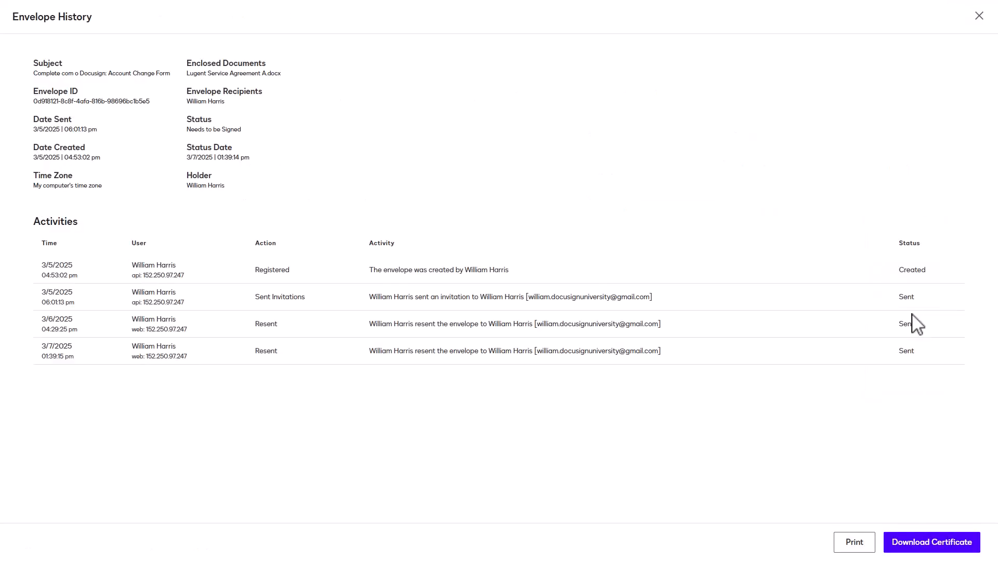
{"action": "mouse_move", "coordinate": [917, 311]}
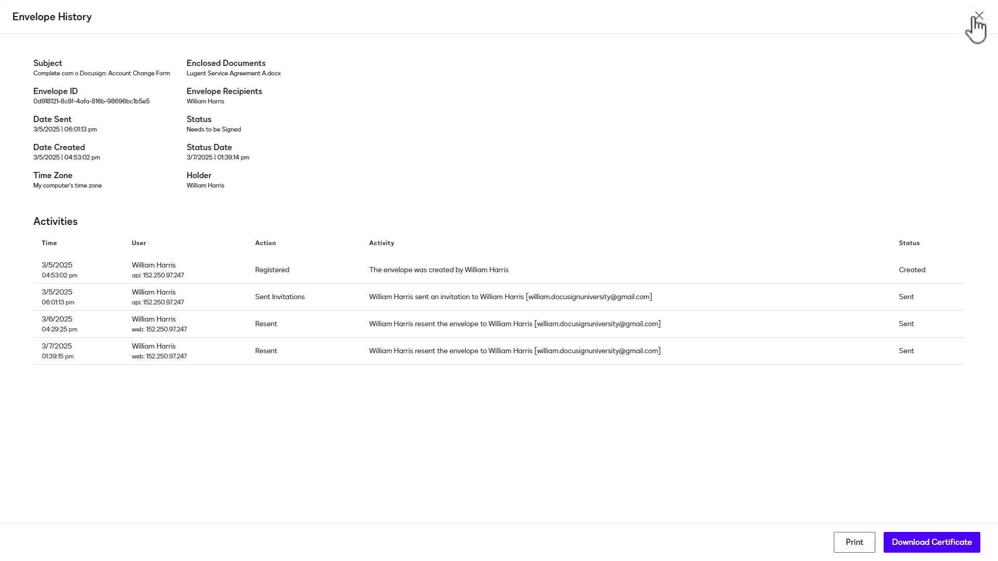
{"action": "left_click", "coordinate": [979, 15]}
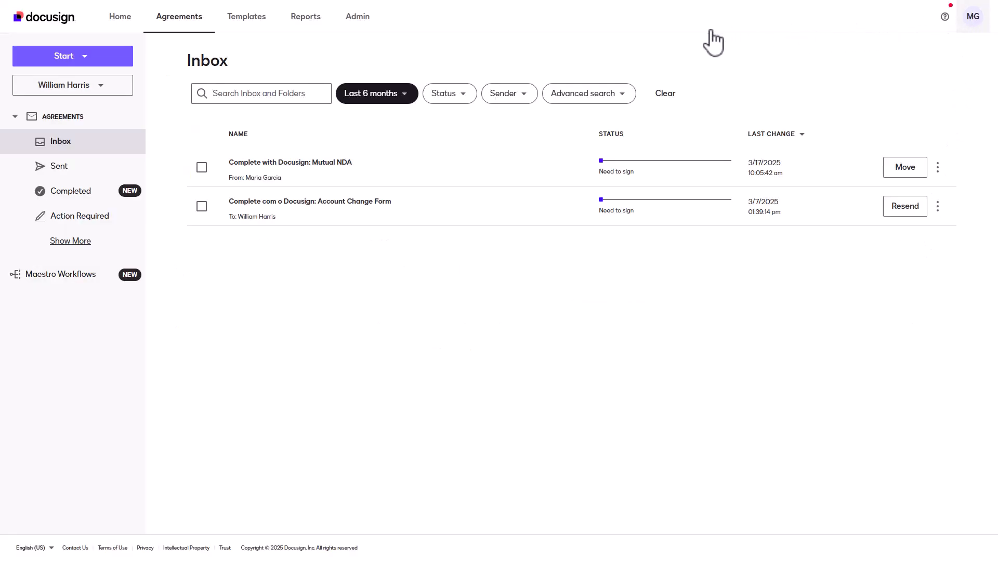
{"action": "mouse_move", "coordinate": [89, 69]}
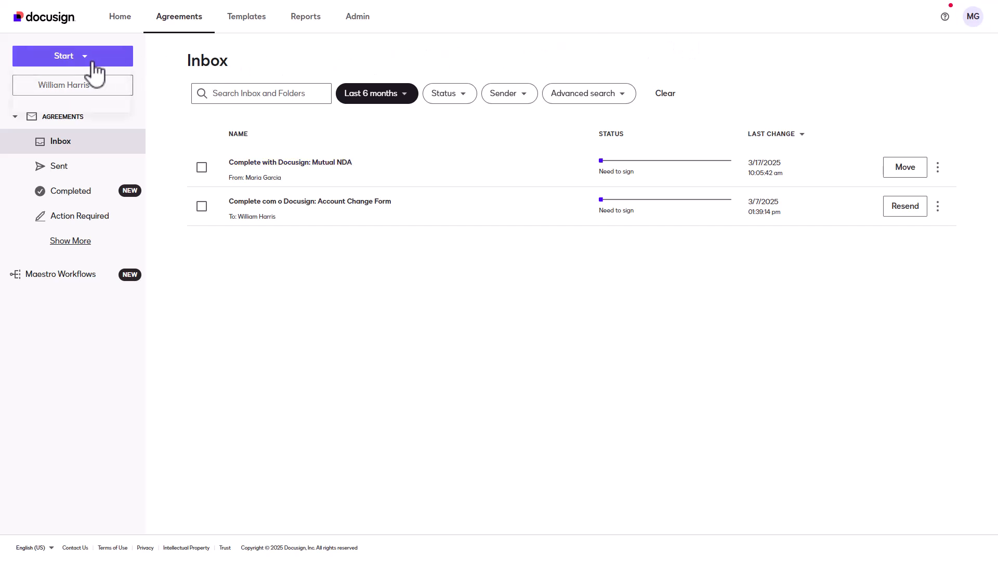
{"action": "left_click", "coordinate": [72, 56]}
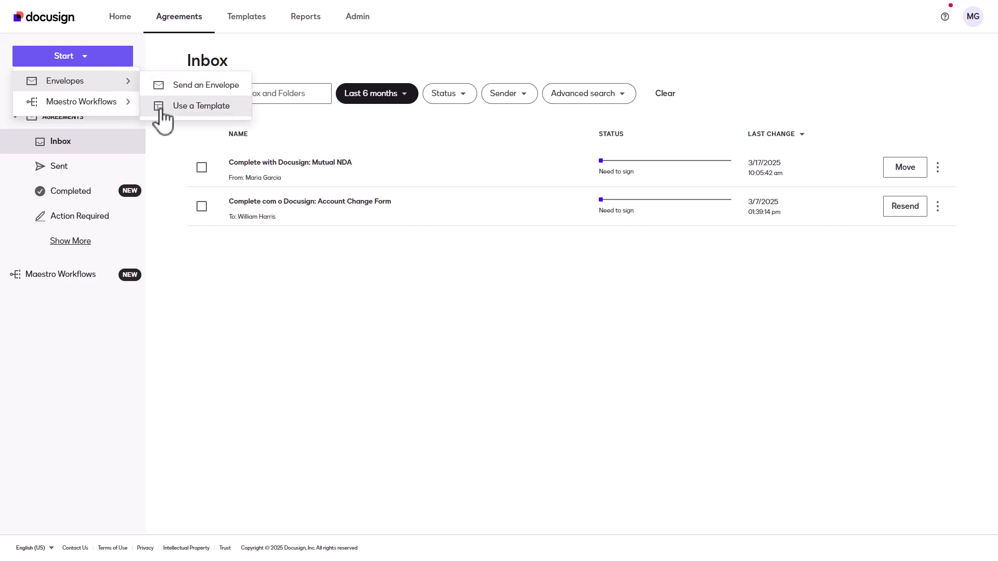
{"action": "left_click", "coordinate": [201, 106]}
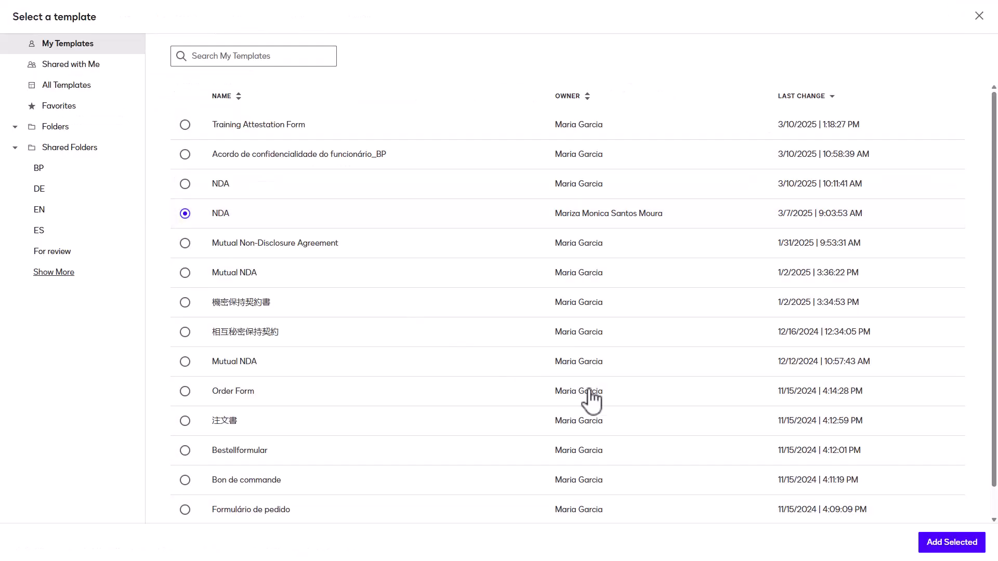
{"action": "left_click", "coordinate": [950, 543]}
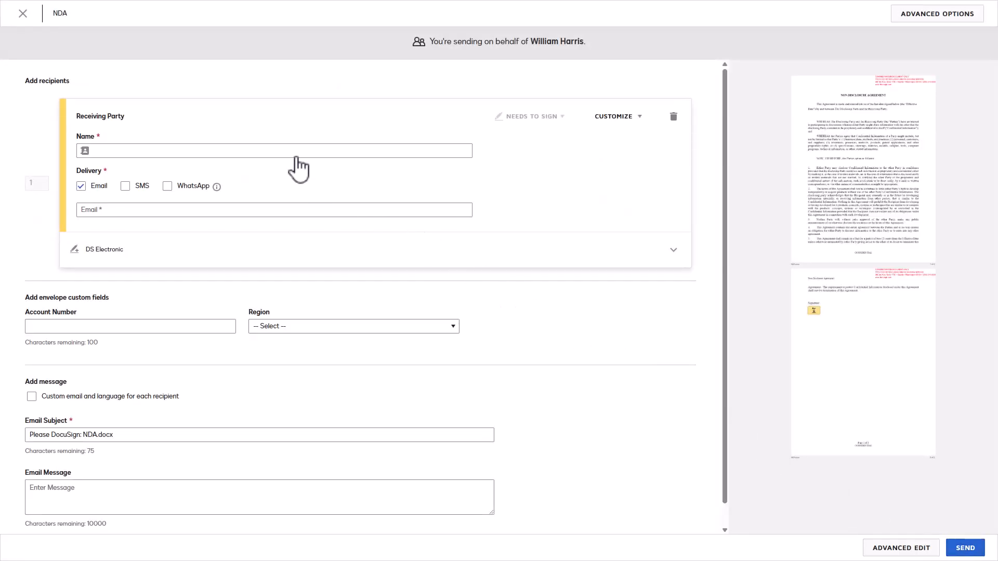
{"action": "type", "text": "Maria Garcia"}
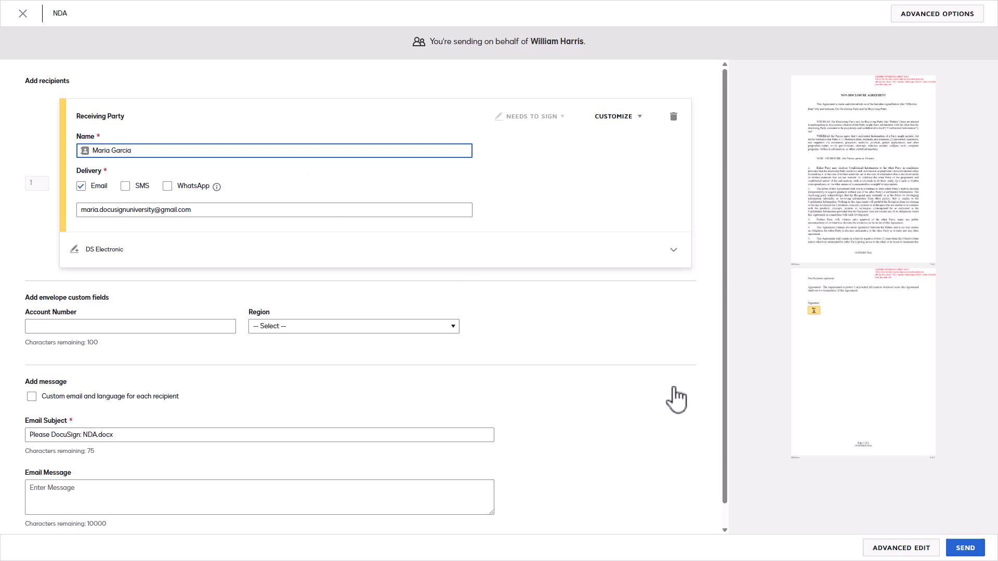
{"action": "left_click", "coordinate": [965, 548]}
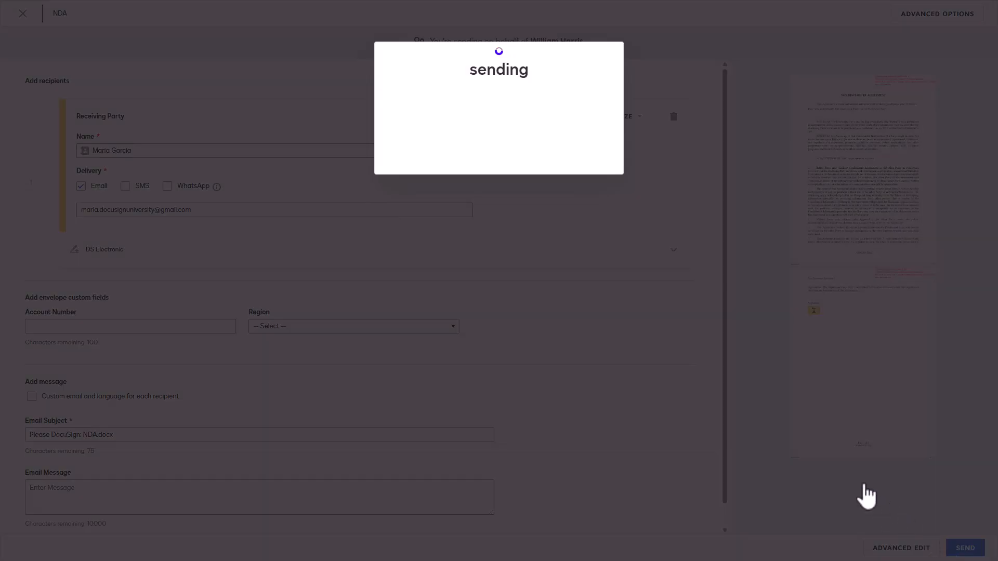
{"action": "left_click", "coordinate": [965, 548]}
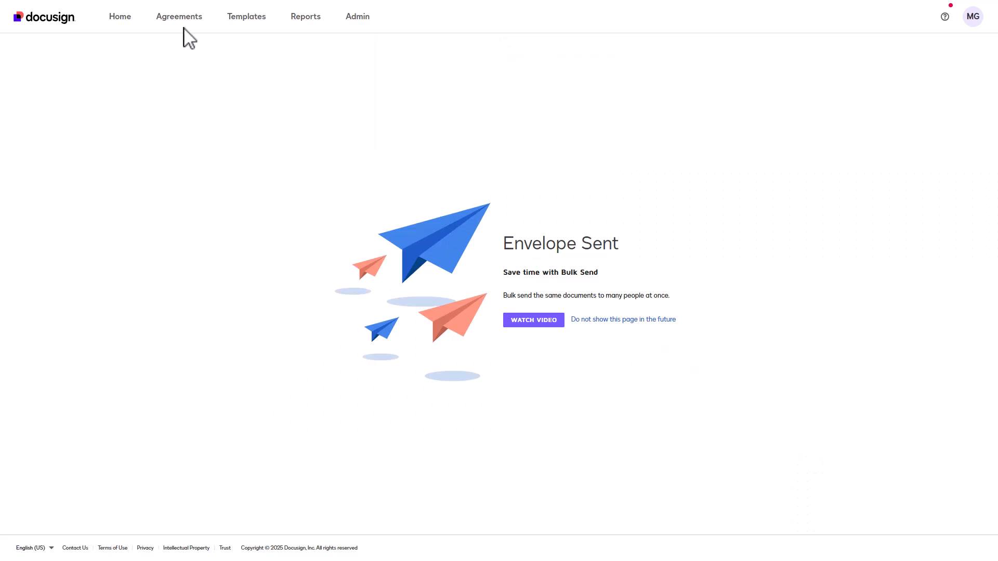
Return to my own envelopes from the Agreements banner
{"action": "left_click", "coordinate": [179, 16]}
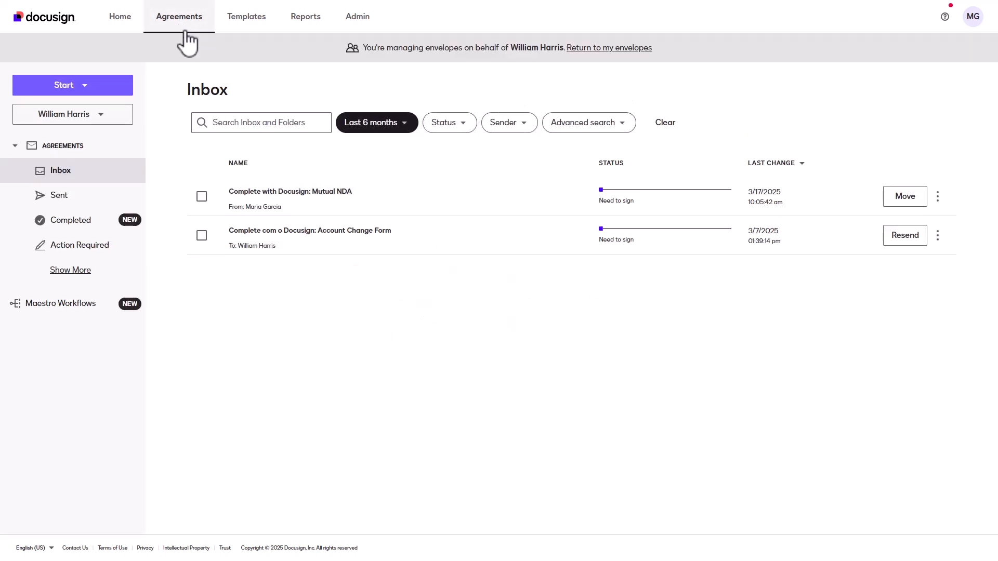
{"action": "mouse_move", "coordinate": [592, 56]}
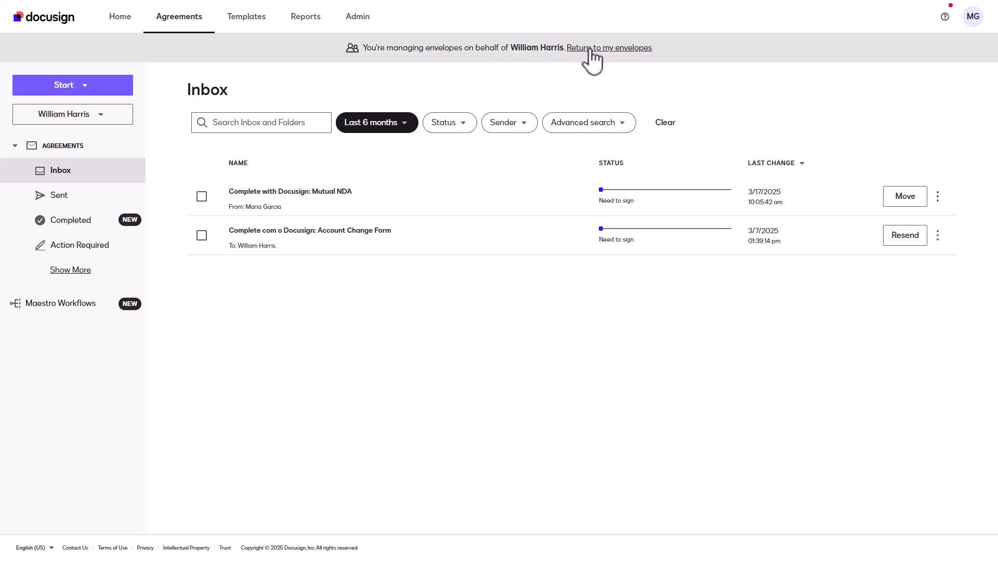
{"action": "left_click", "coordinate": [609, 47]}
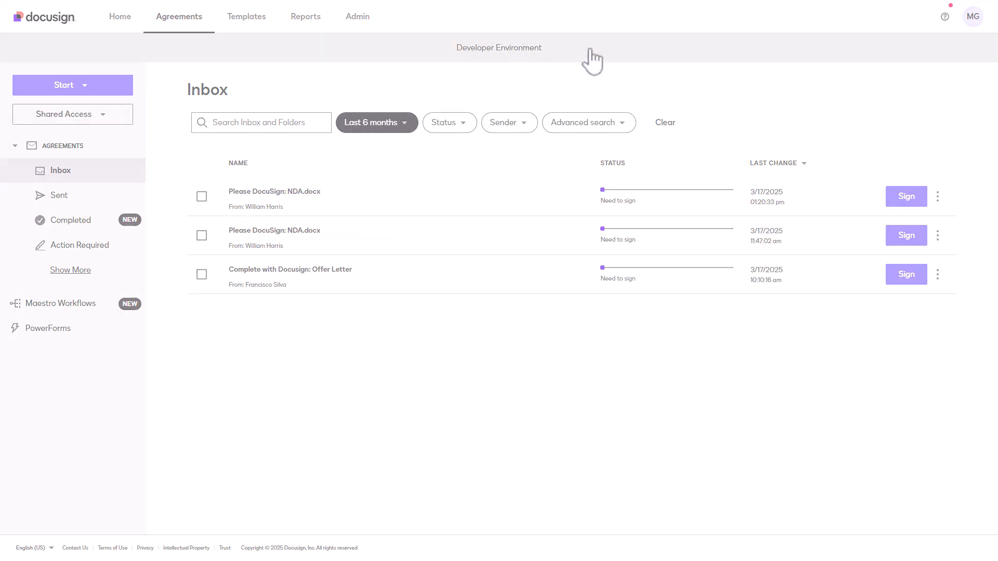